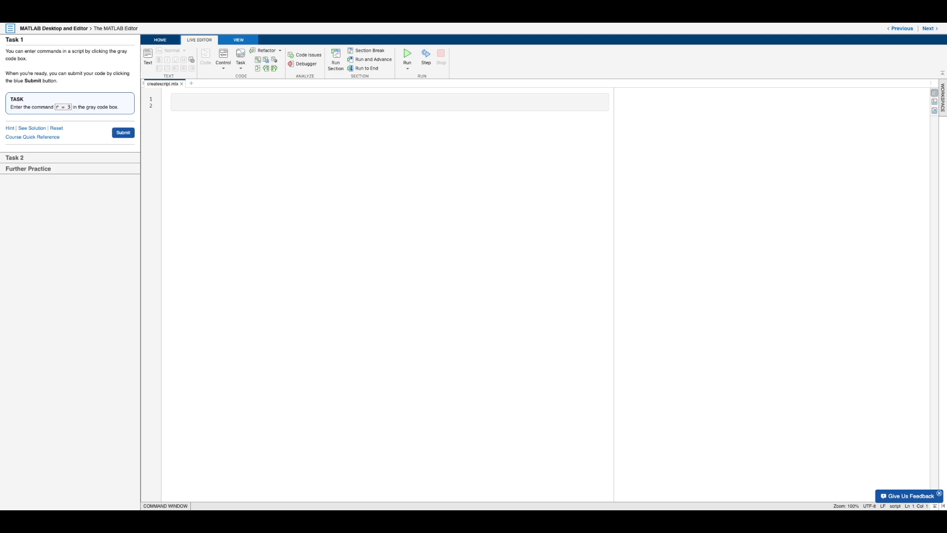
- Enter r = 3 as the script's first line and start a new empty line below it
type("r =")
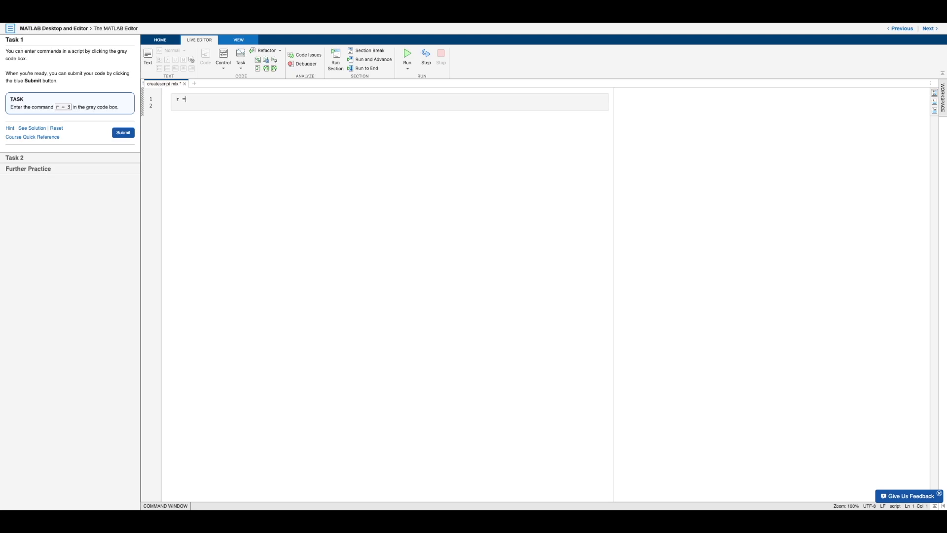
type("=")
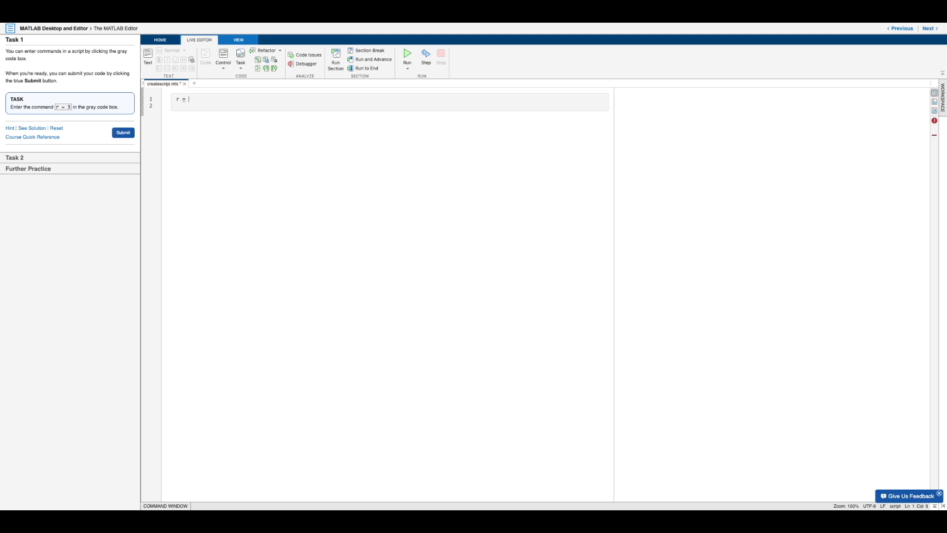
type("3")
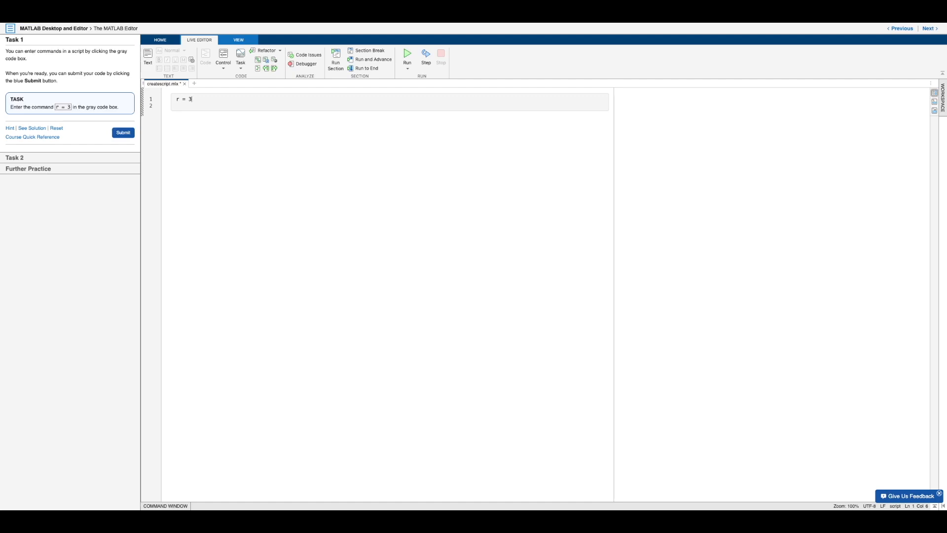
key("Enter")
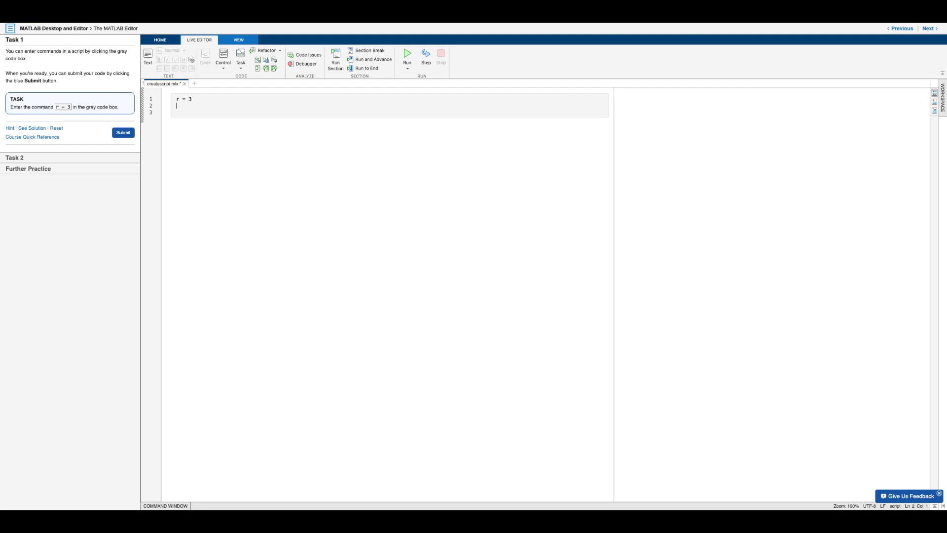
type("y")
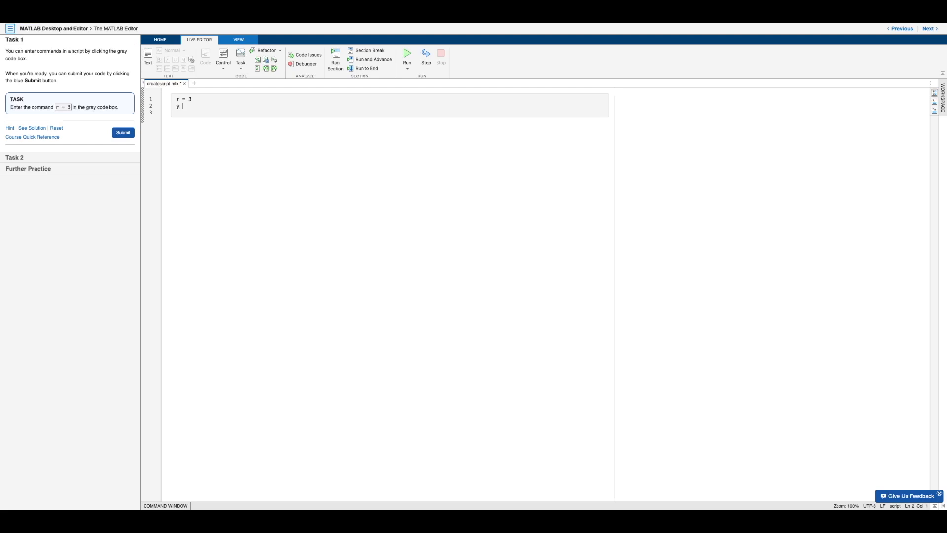
type("= 4")
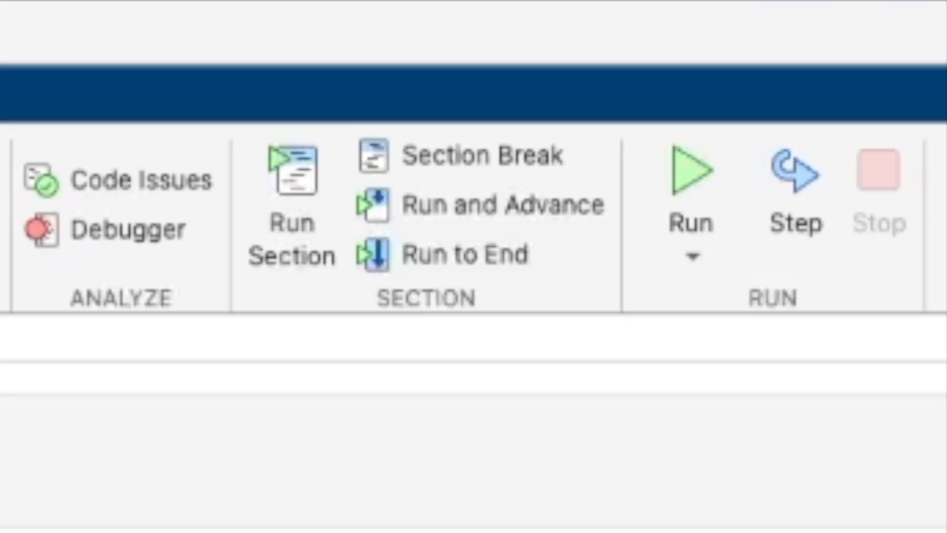
mouse_move(690, 178)
type("r = 3")
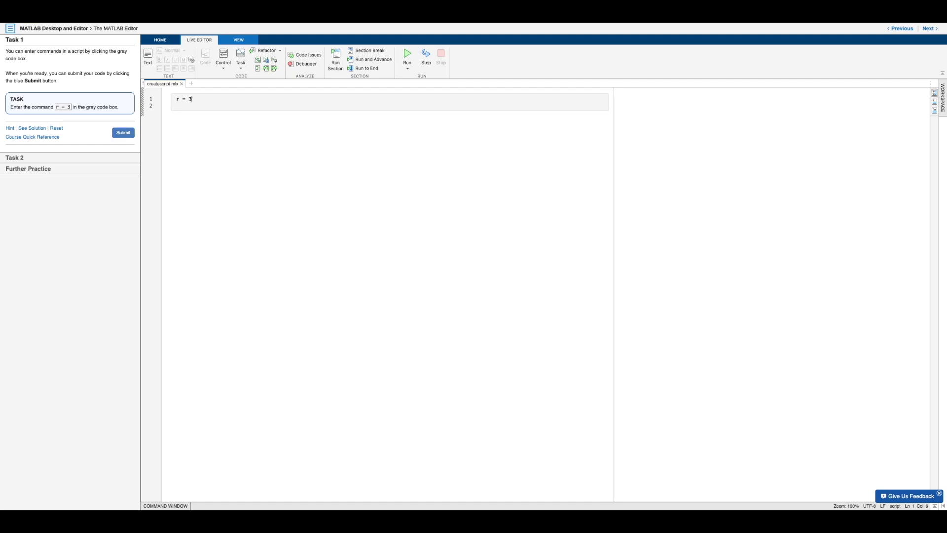
- Submit Task 1 so the output shows r = 3, then move on to Task 2
left_click(122, 132)
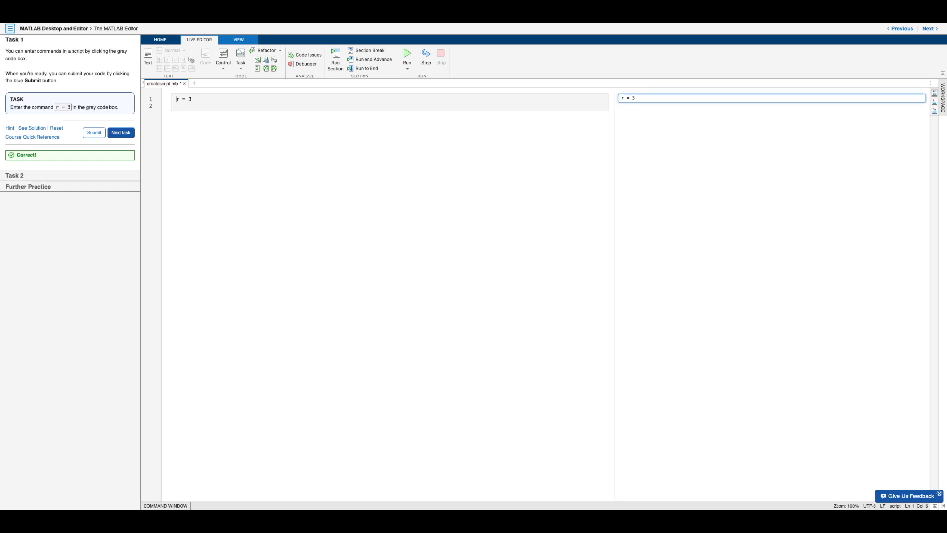
left_click(121, 132)
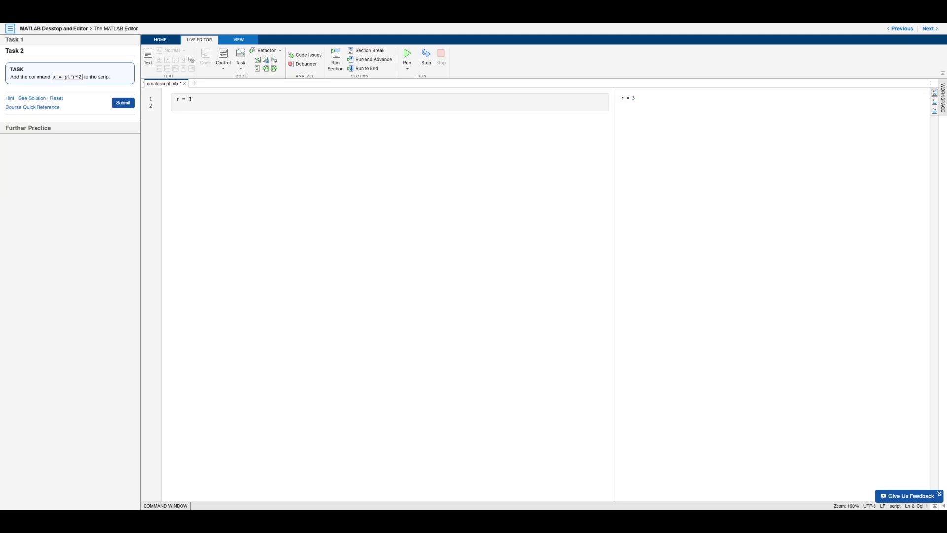
- Enter x = pi*r^2 on the script's second line beneath r = 3
left_click(175, 111)
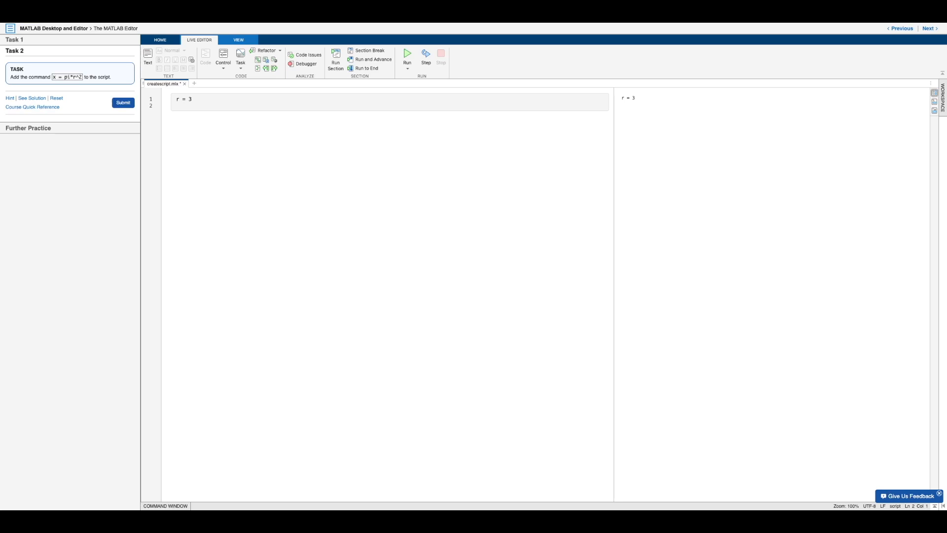
type("x =")
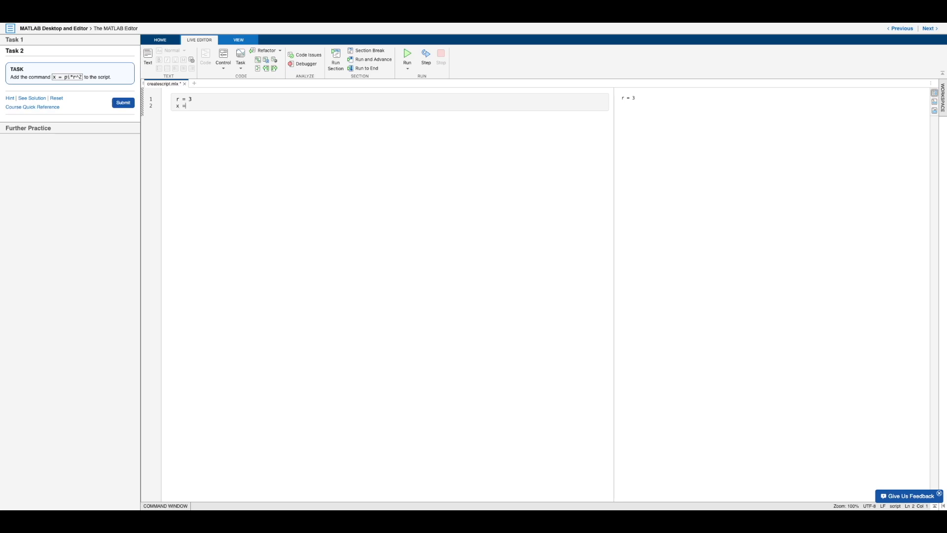
type("pi*")
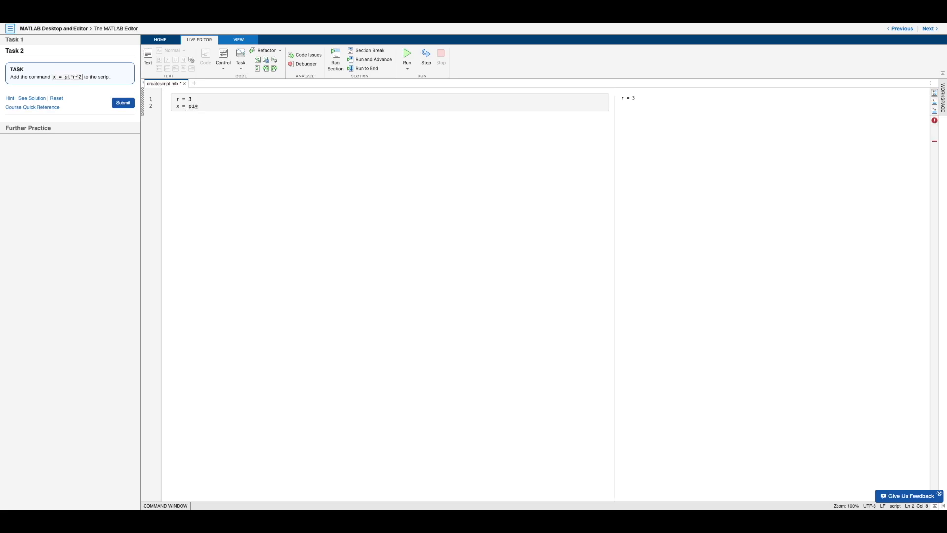
type("r")
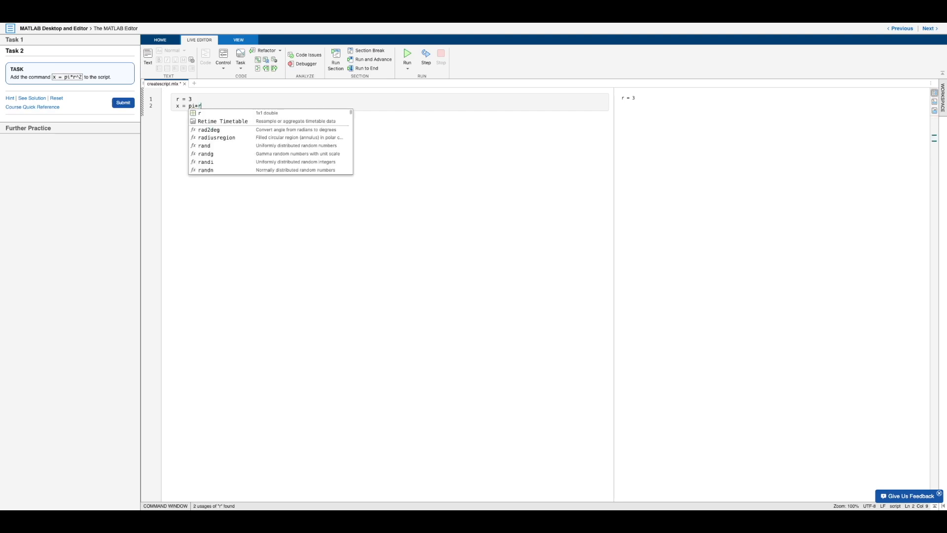
type("^")
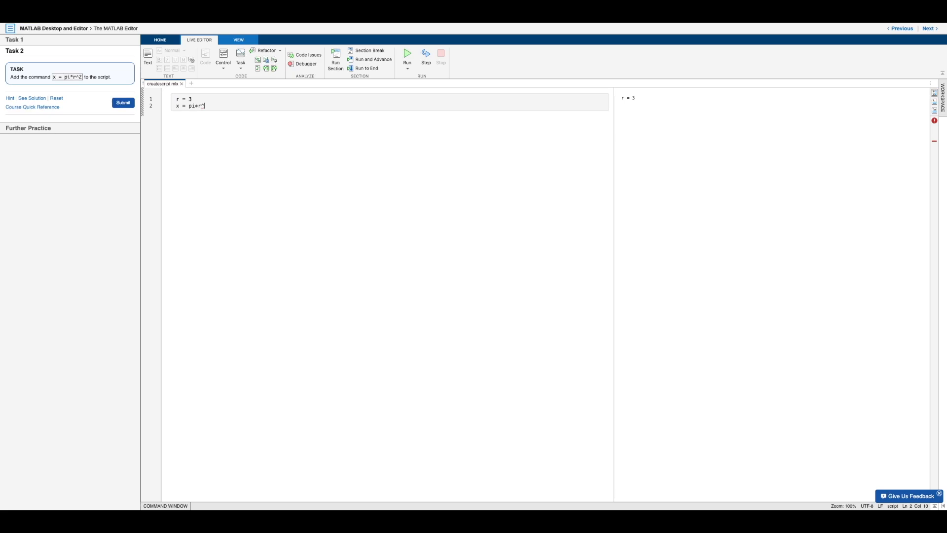
type("2")
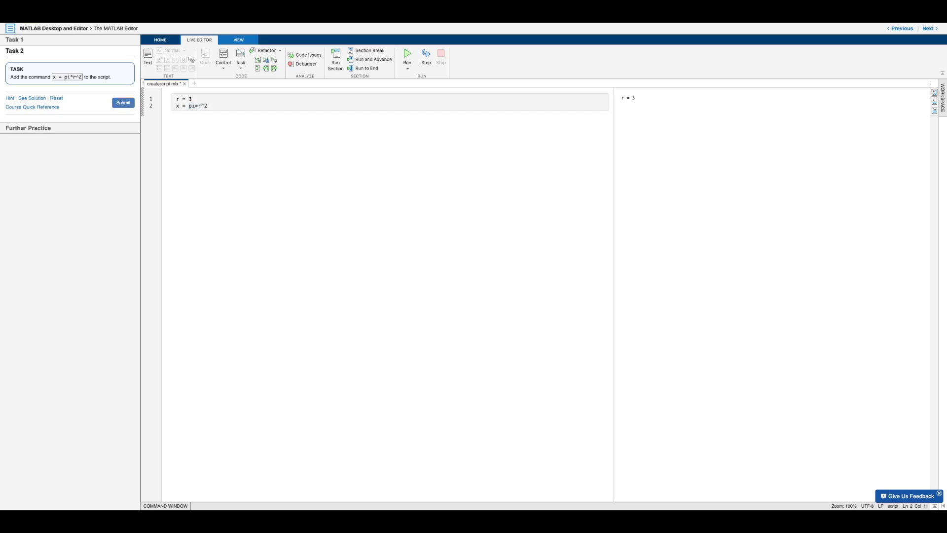
- Submit Task 2 so the output shows x = 28.2743 and continue to Further Practice with the Workspace listing r and x
left_click(123, 102)
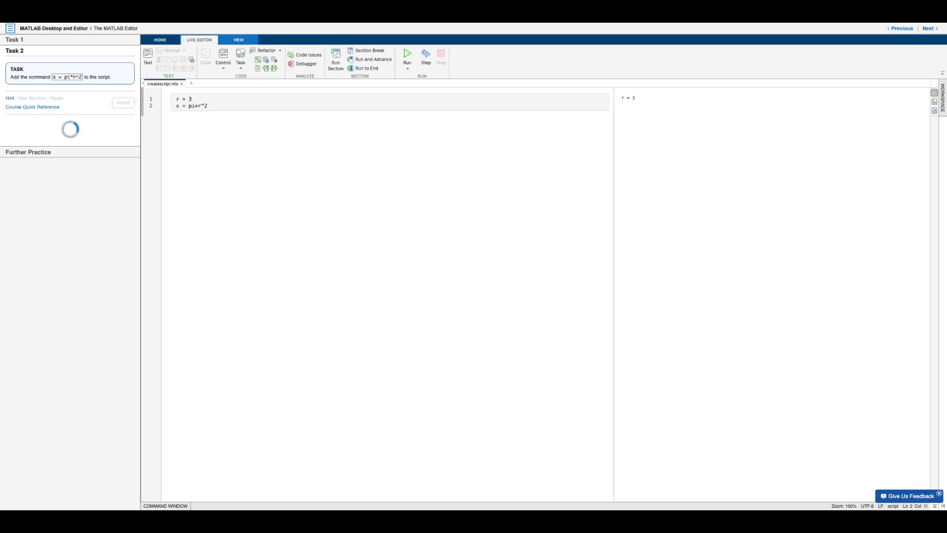
left_click(407, 51)
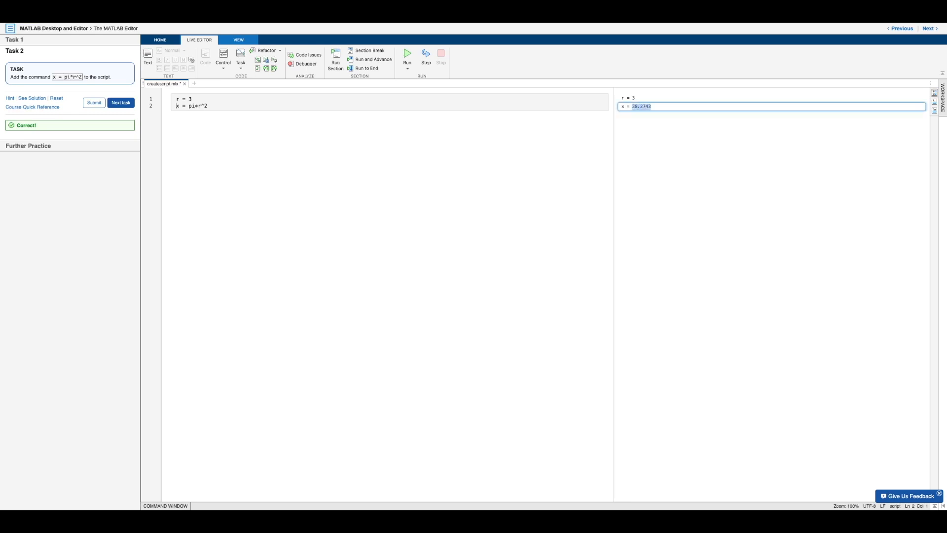
left_click(121, 103)
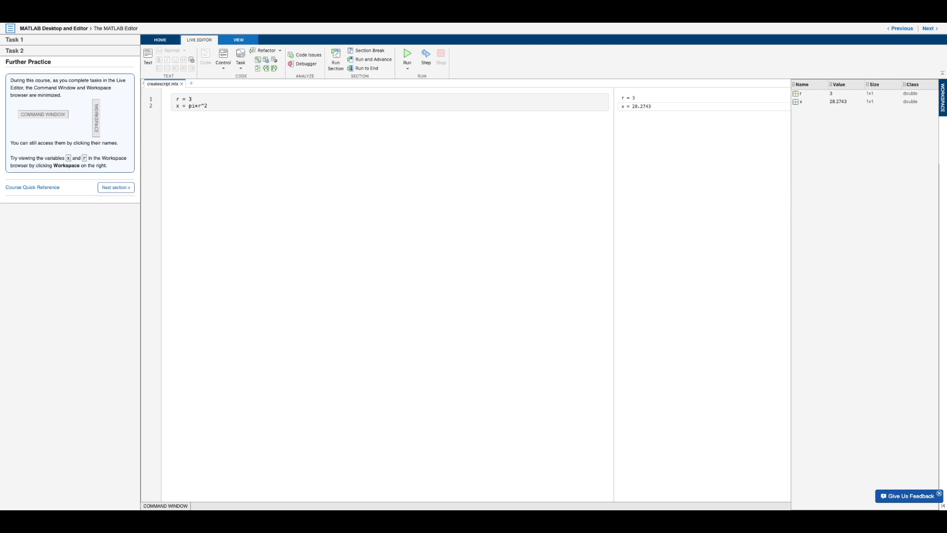
left_click(801, 93)
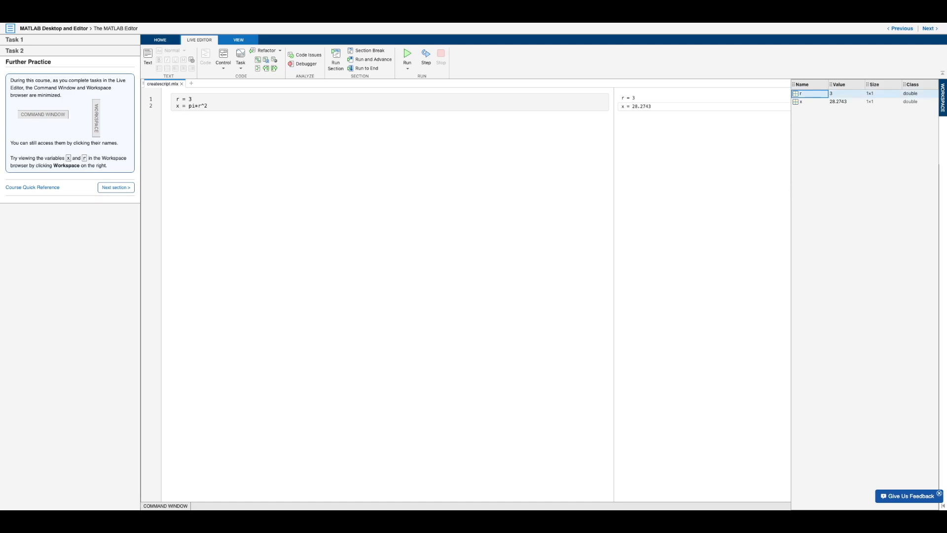
left_click(806, 101)
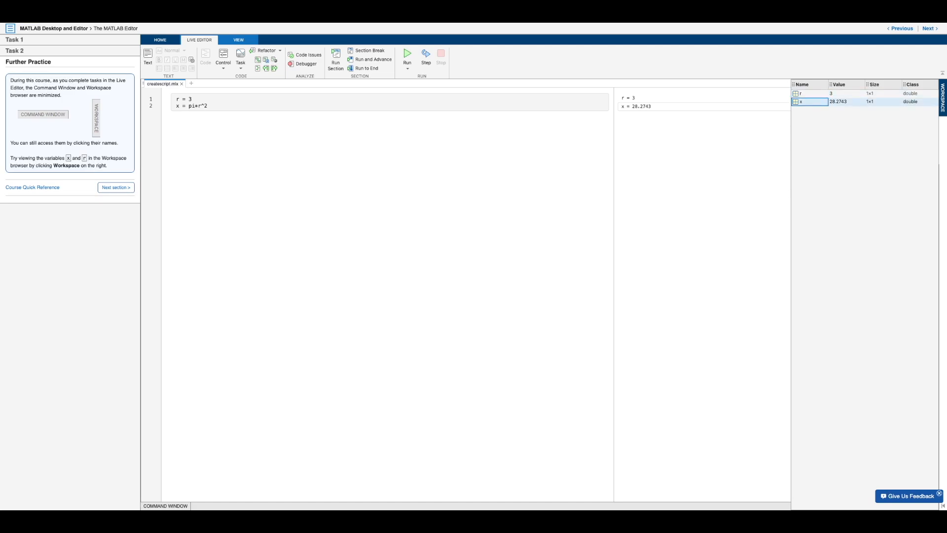